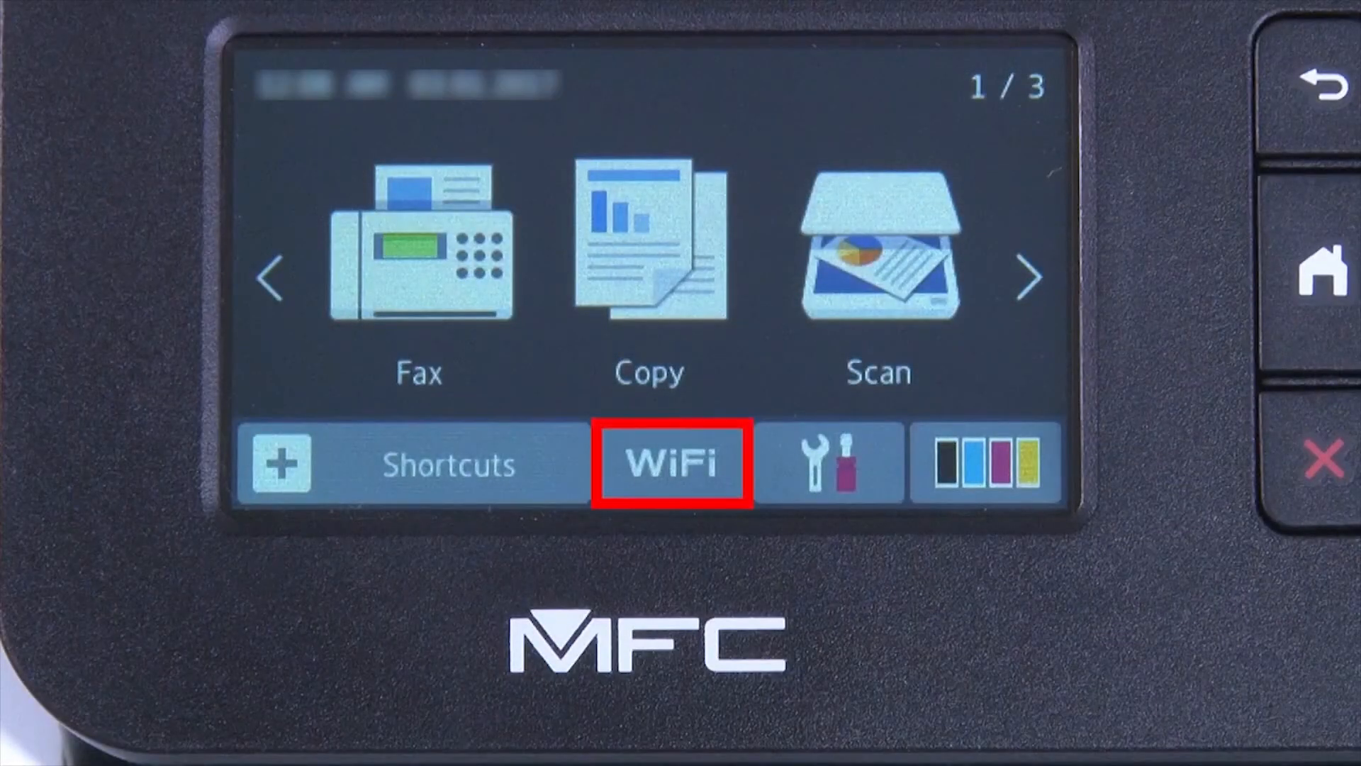
Step: Open the WiFi setup from the printer's home screen
click(669, 463)
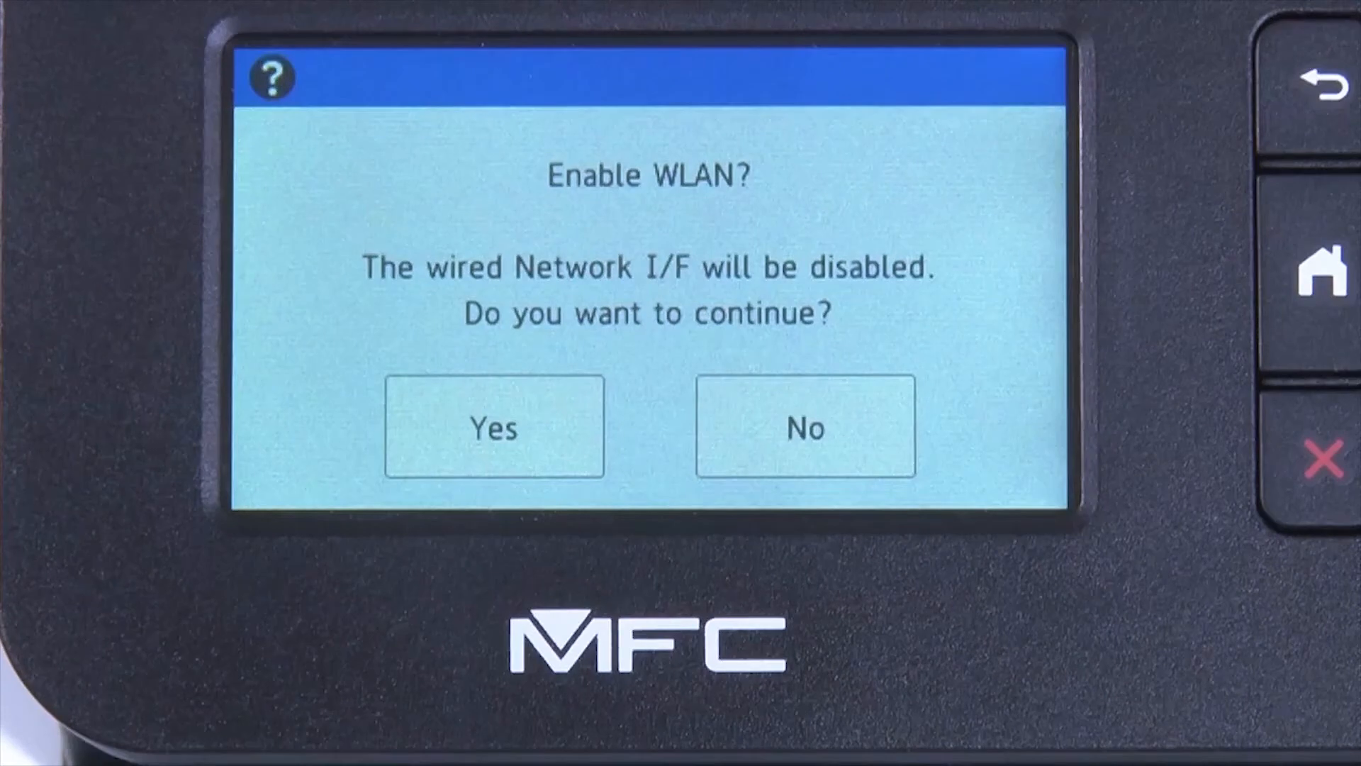
Step: Accept enabling wireless LAN in place of the wired interface
click(494, 427)
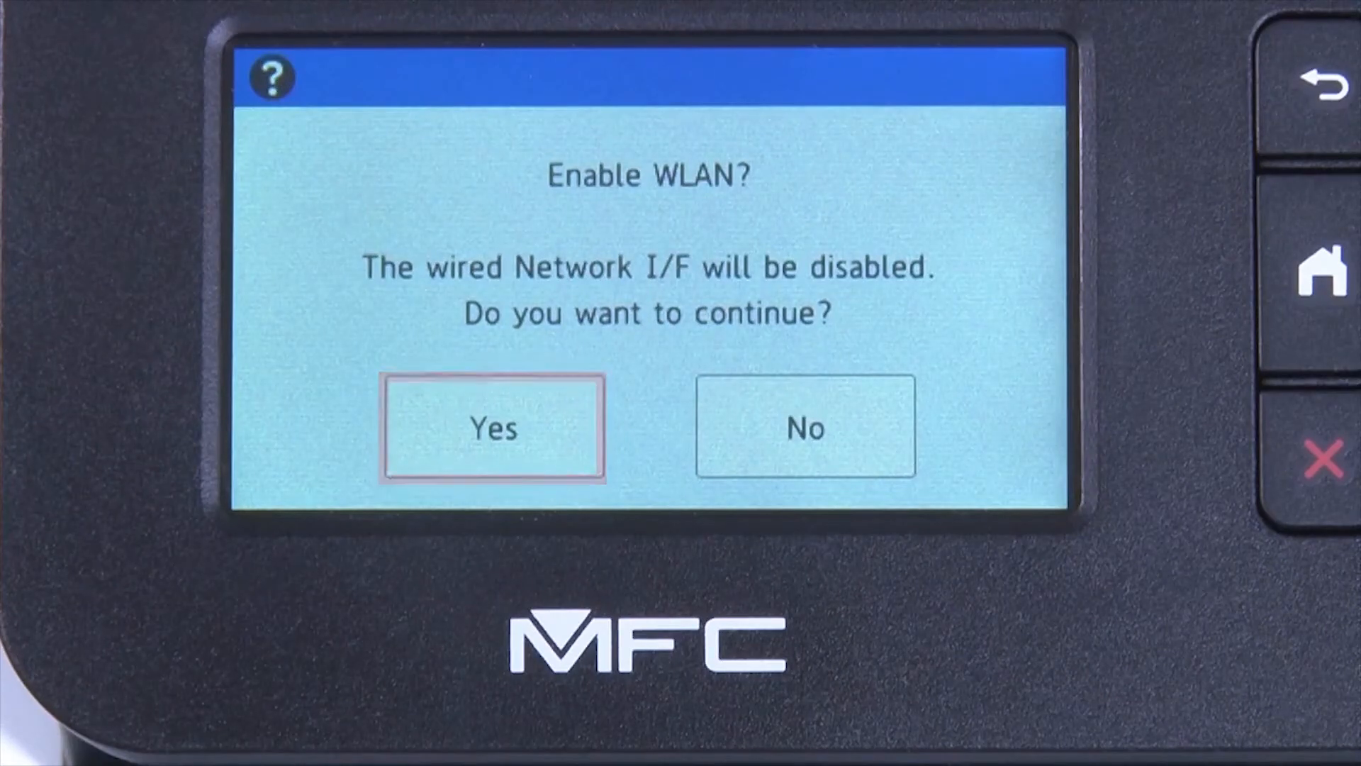
click(492, 427)
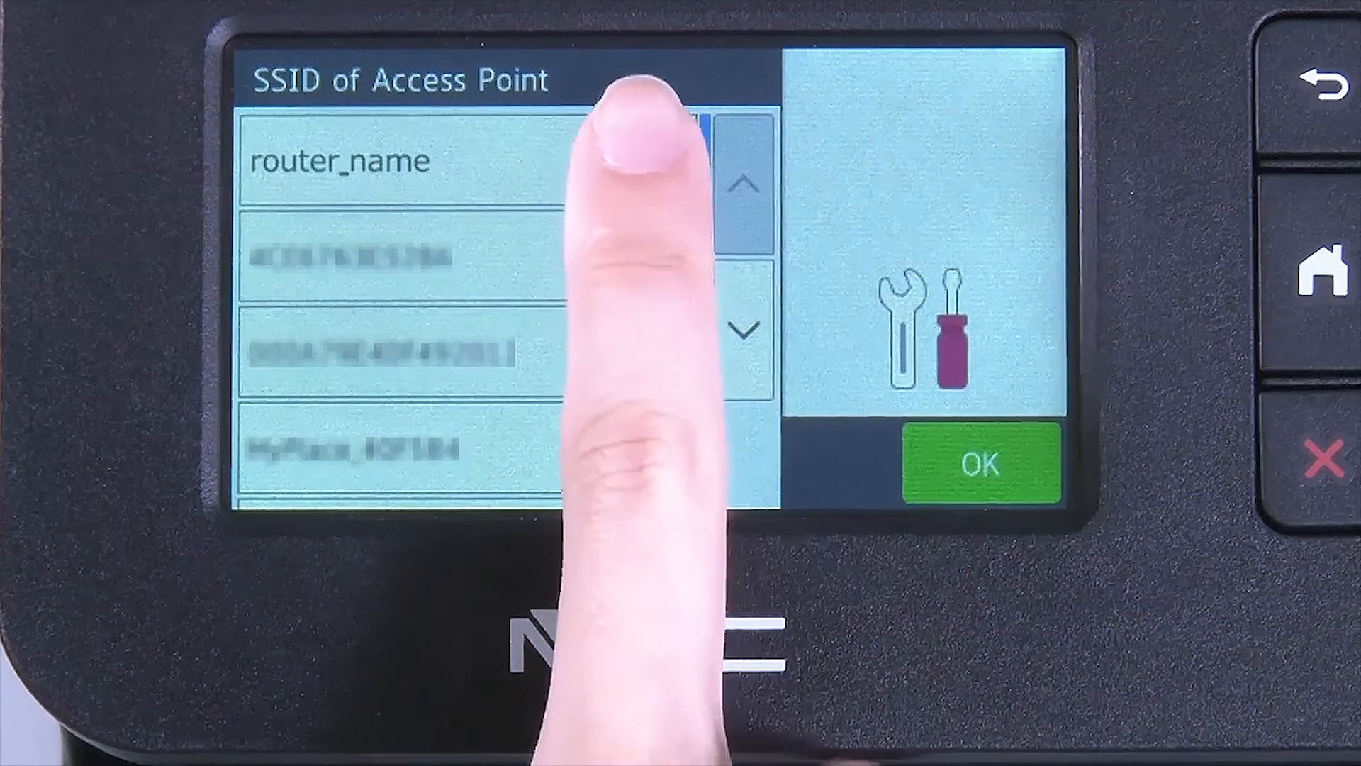
Step: Select router_name from the access point list and confirm it
click(400, 161)
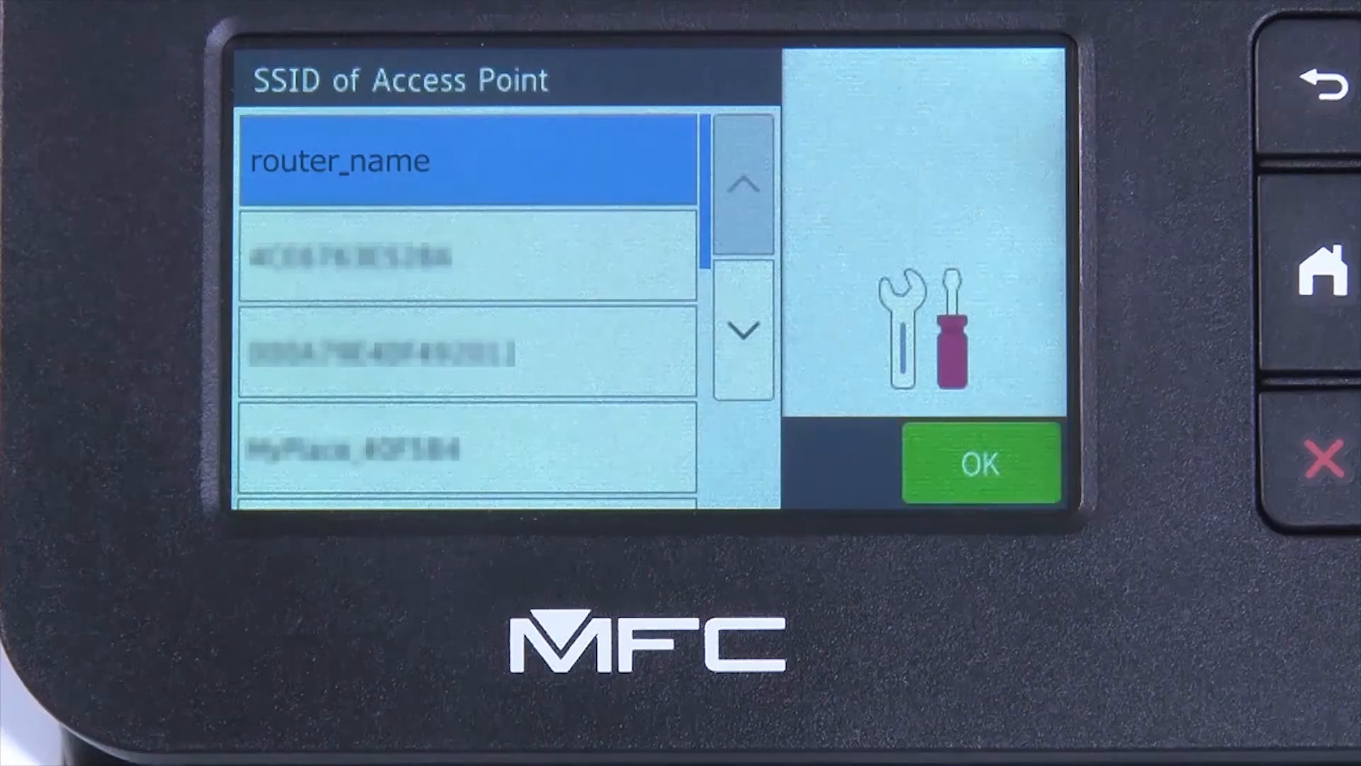
click(979, 463)
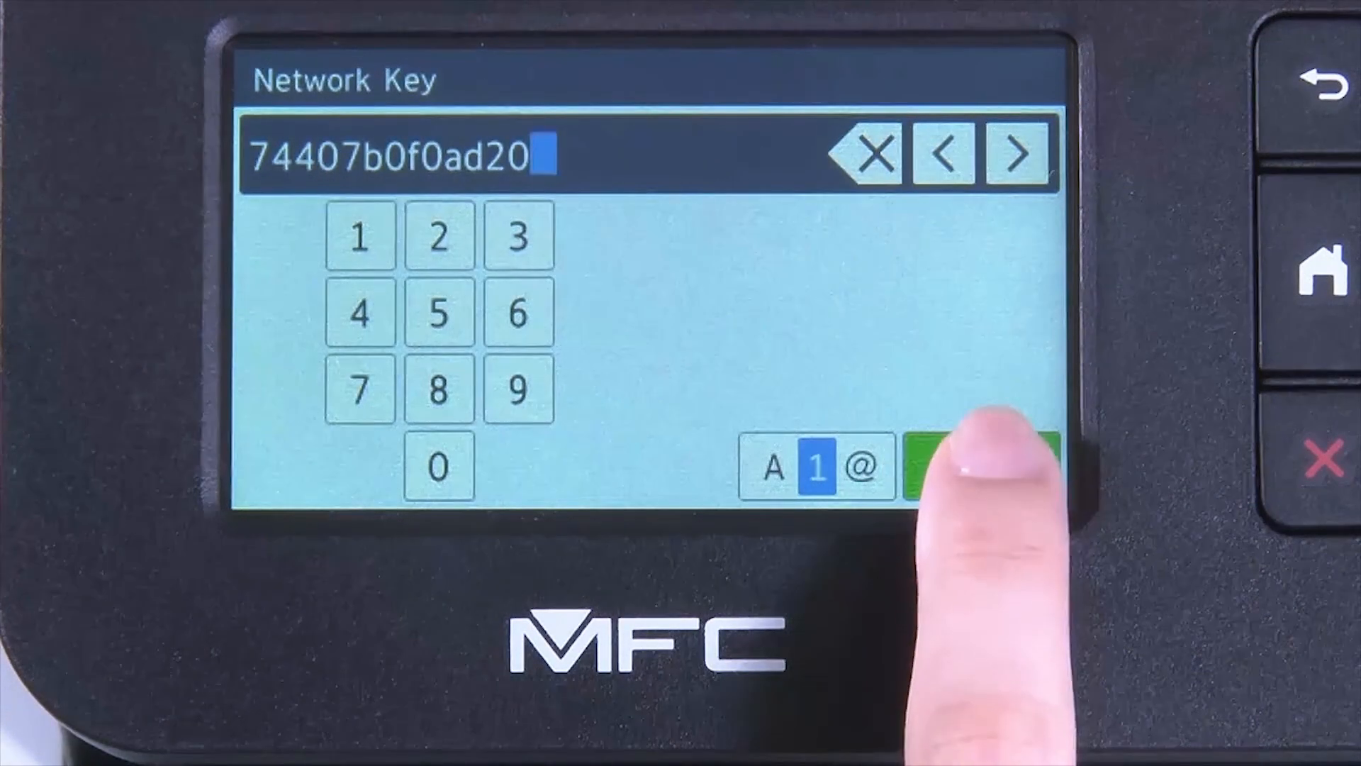
click(982, 456)
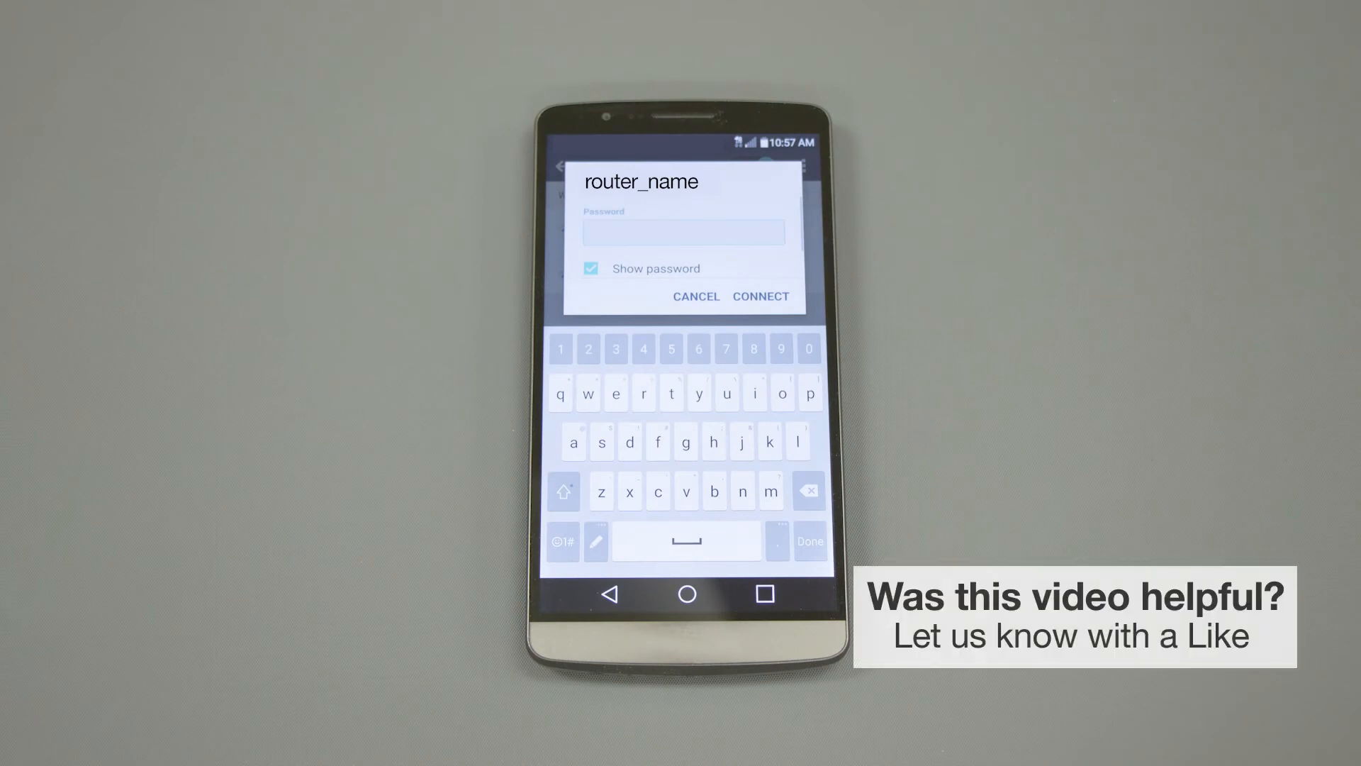
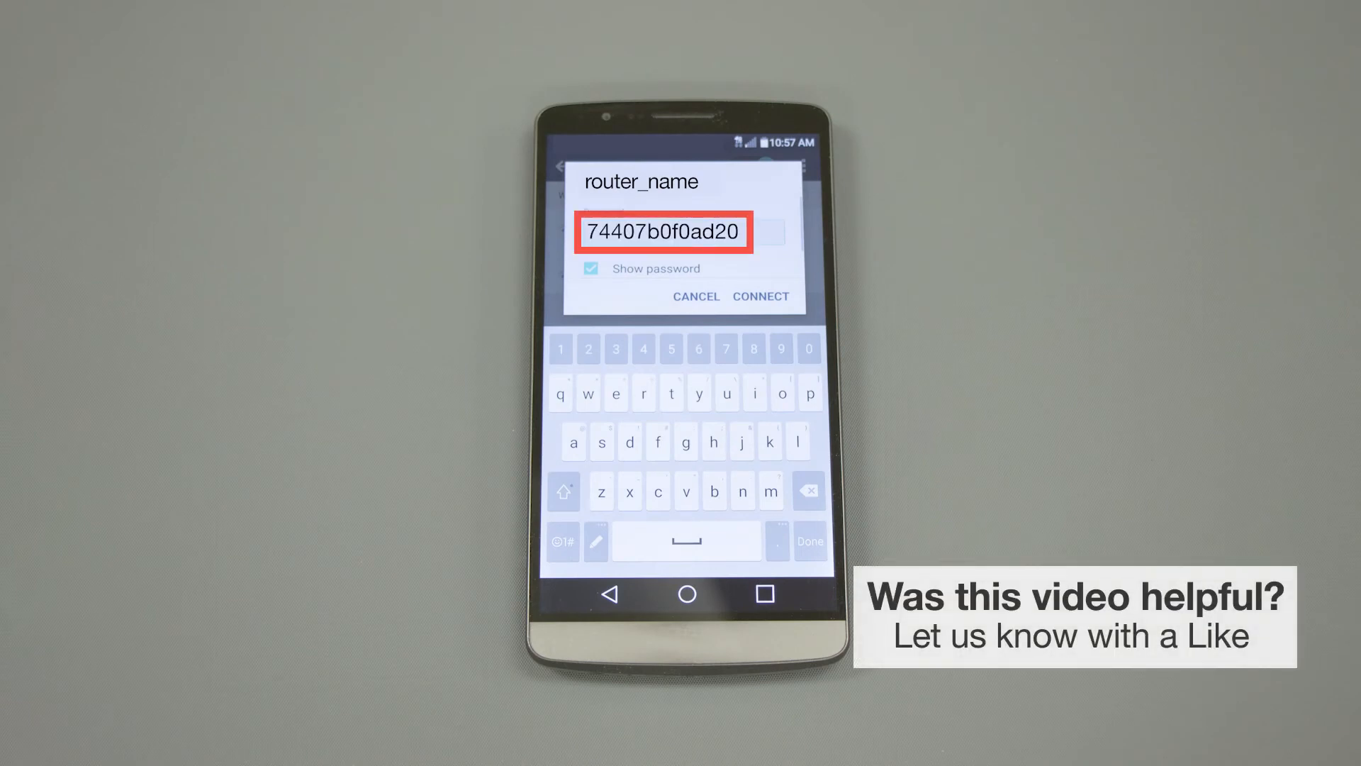